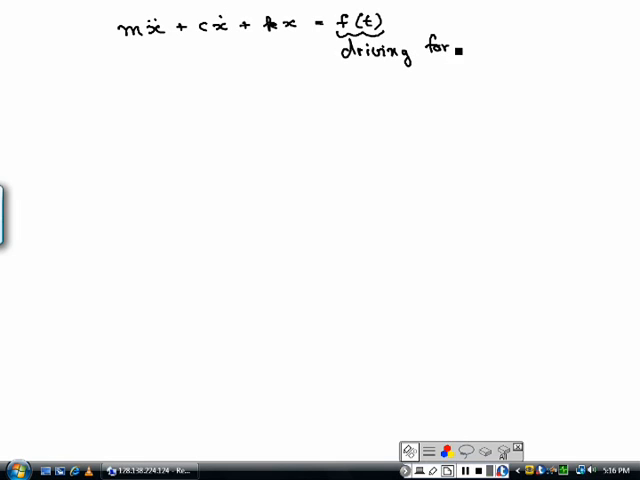
# Step: Handwrite '= mω²r cos ωt' under 'driving force' to complete the equation of motion
pyautogui.write('ce')
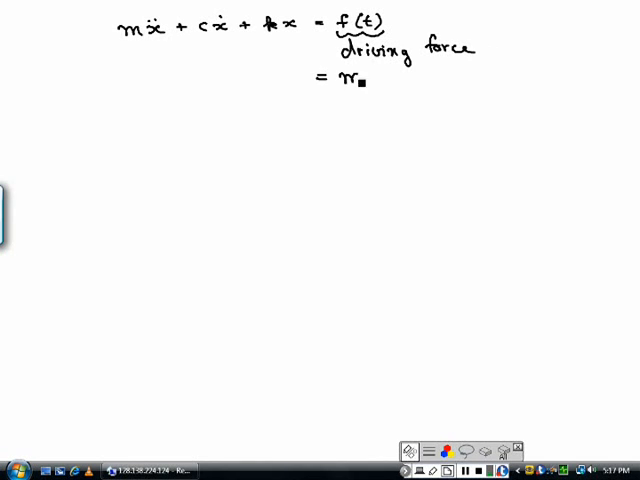
pyautogui.write('ω²')
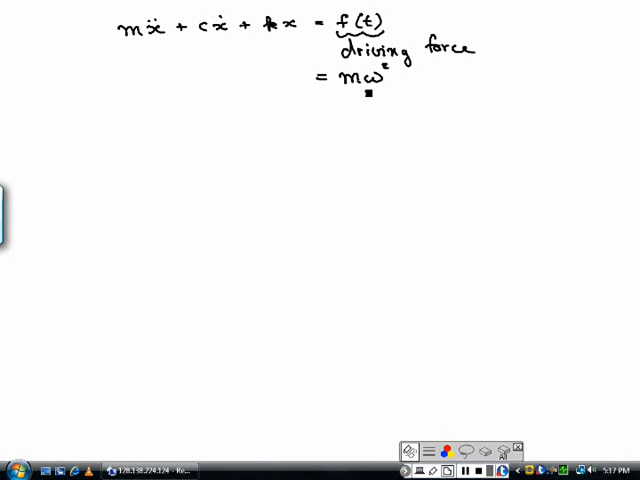
pyautogui.write('r')
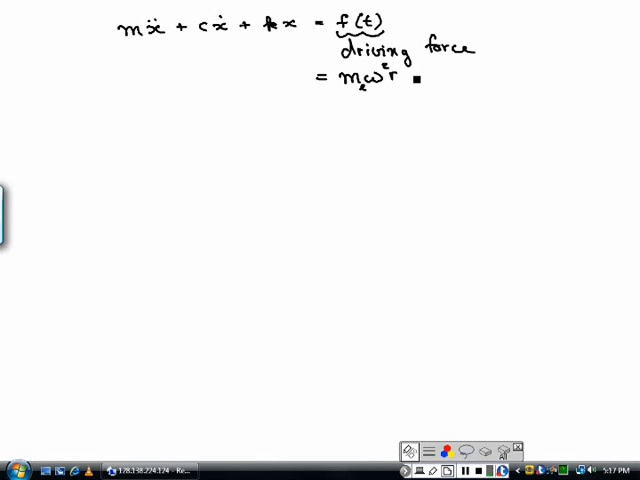
pyautogui.write('cos ω')
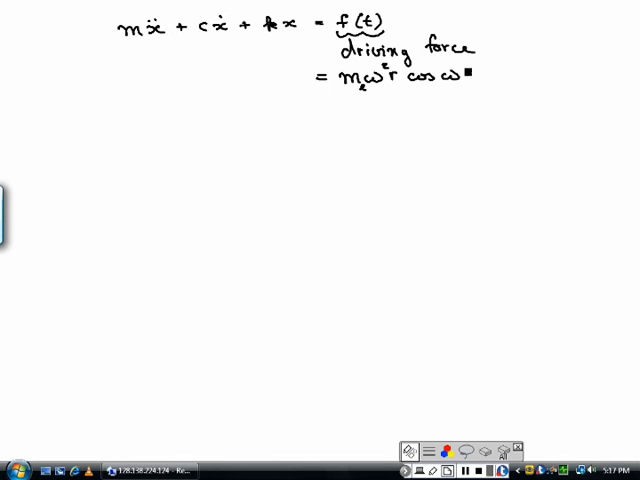
pyautogui.write('t')
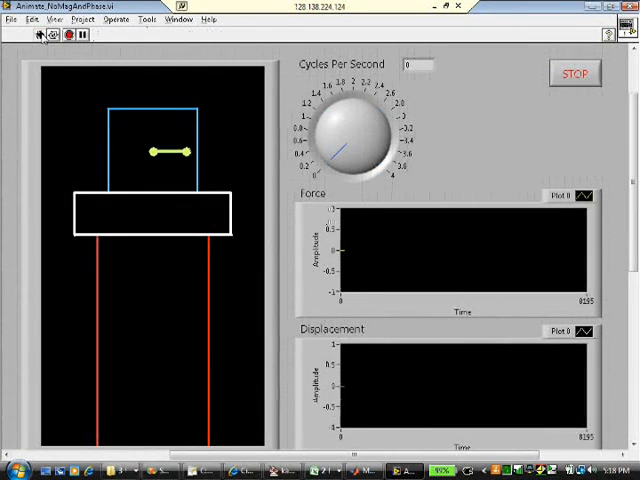
# Step: Switch to the LabVIEW vibration VI front panel showing the cycles/s dial and plots
pyautogui.click(24, 36)
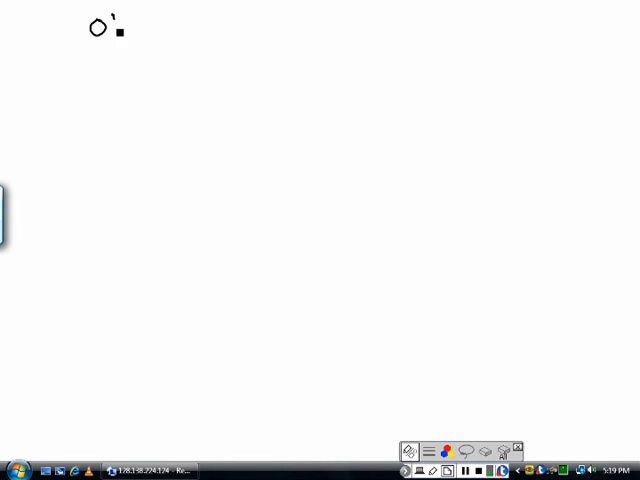
# Step: Handwrite the 'Observations' heading and 'driving freq 0.13 cycl/s initial a wiggly motion'
pyautogui.write('Observations.')
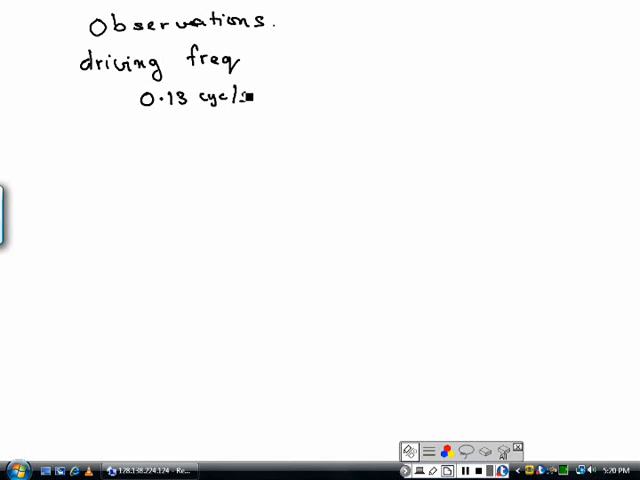
pyautogui.moveTo(332, 82)
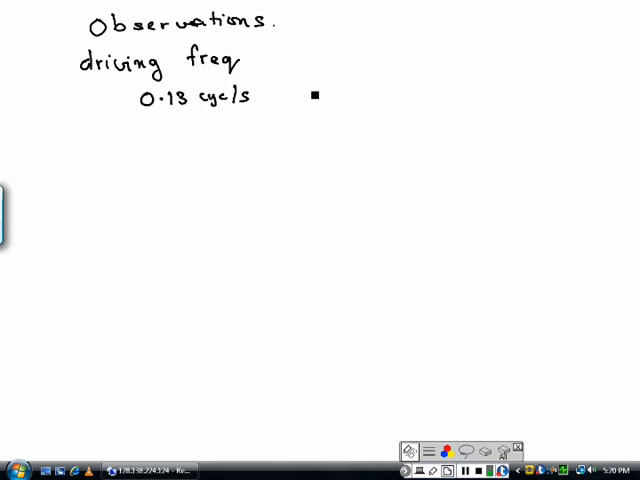
pyautogui.write('initial')
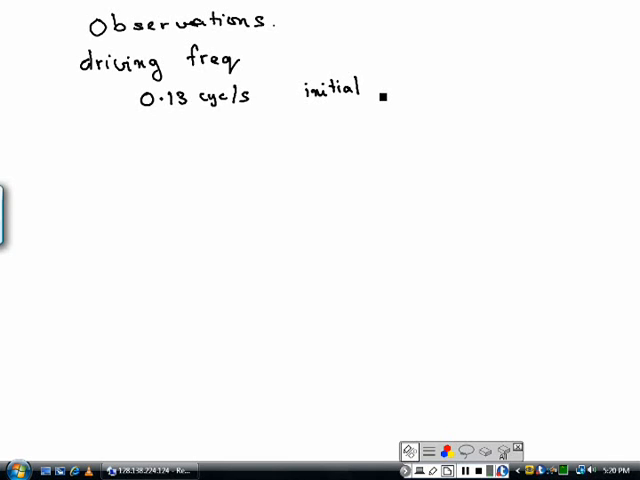
pyautogui.write('a')
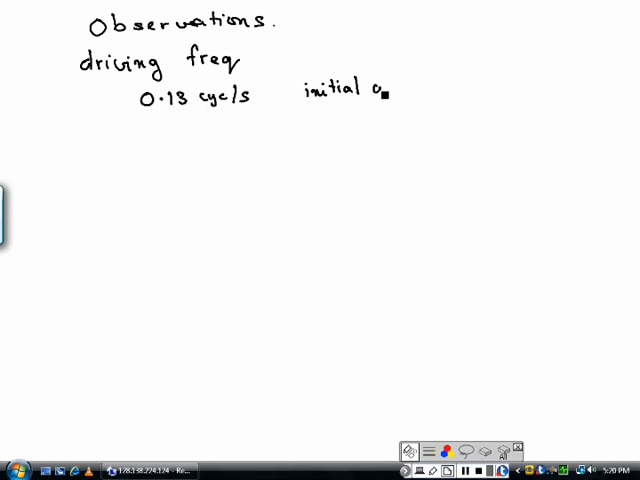
pyautogui.write('wiggly')
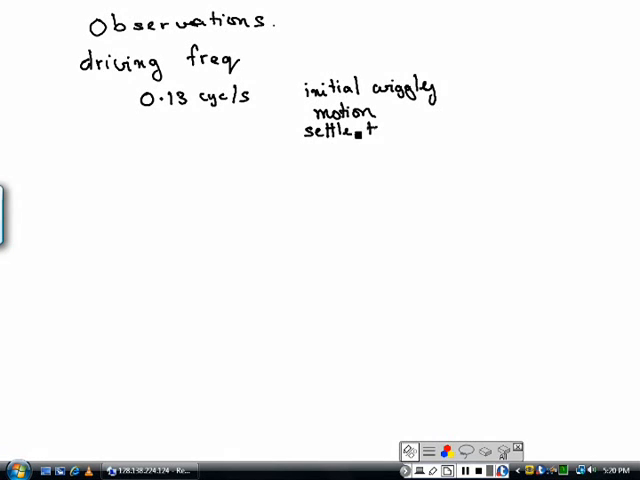
# Step: Continue the note with 'settles to a sinusoidal' motion
pyautogui.write('to a')
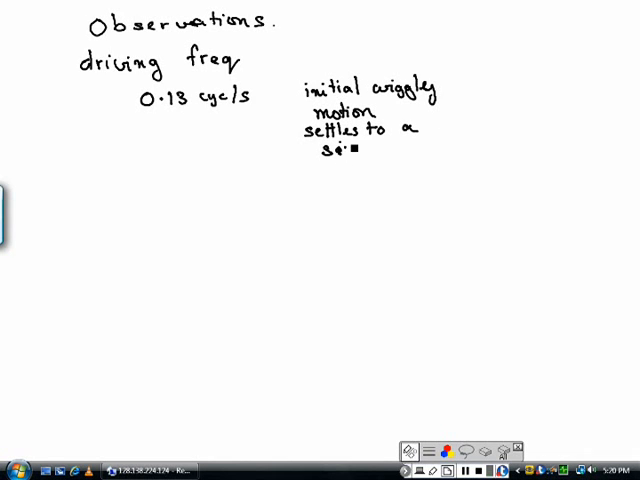
pyautogui.write('sinusoi')
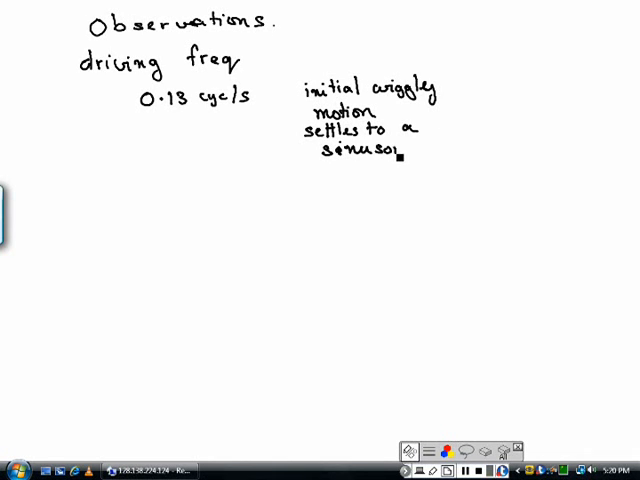
pyautogui.write('dal r')
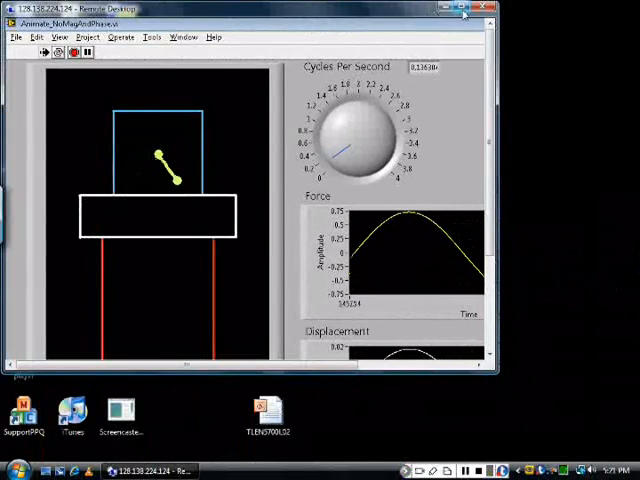
# Step: Switch back to the running LabVIEW VI with its sinusoidal force plot
pyautogui.click(488, 8)
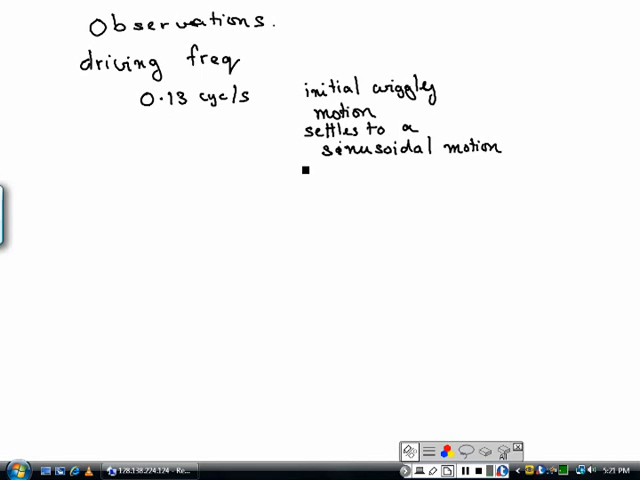
# Step: Handwrite 'Same freq as driving' below the 0.13 cycl/s observation
pyautogui.write('Same')
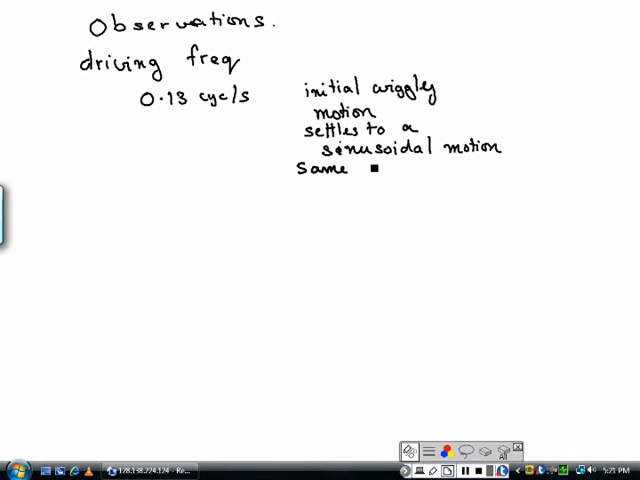
pyautogui.write('freq')
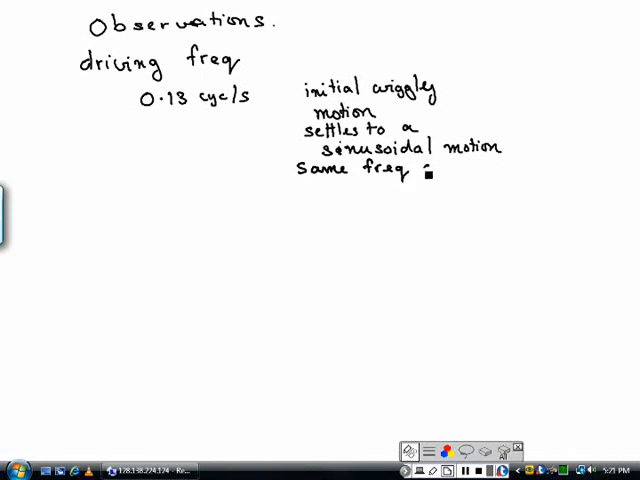
pyautogui.write('as dri')
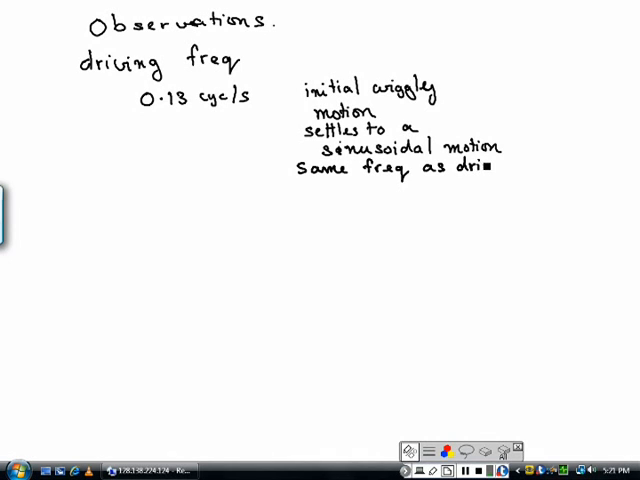
pyautogui.write('ving')
pyautogui.write('0.7')
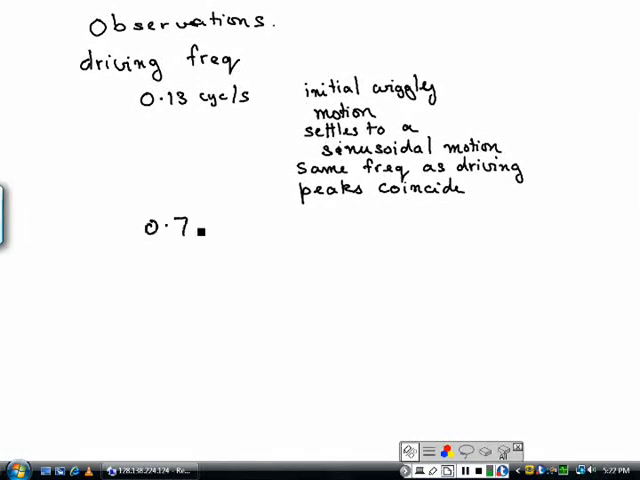
# Step: Under '0.7 cyc/s', handwrite 'init wiggly motion, settles to sinusoid'
pyautogui.write('cyc/s')
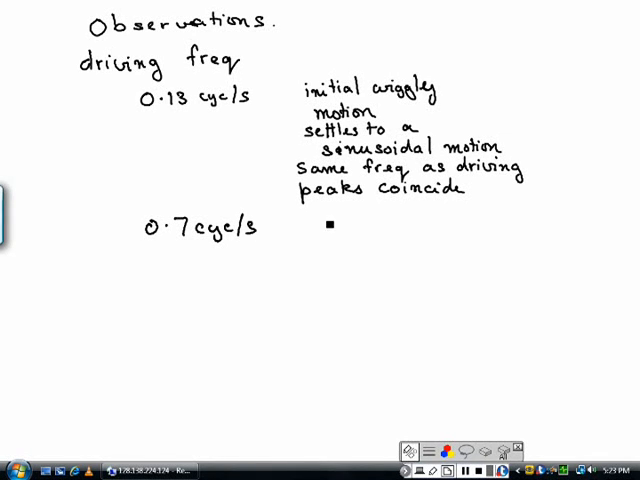
pyautogui.write('init wiggly')
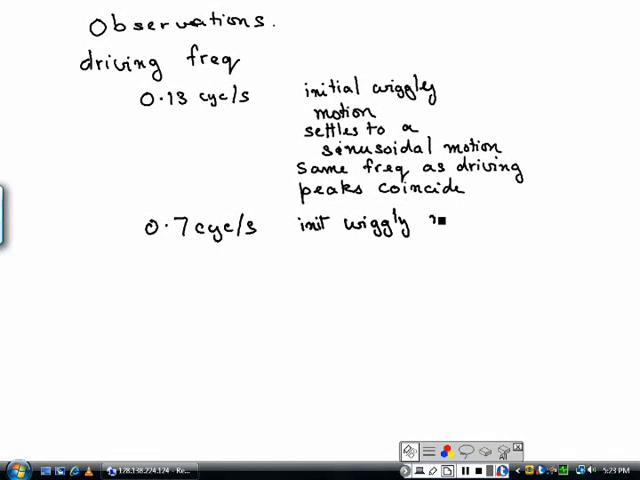
pyautogui.write('motion')
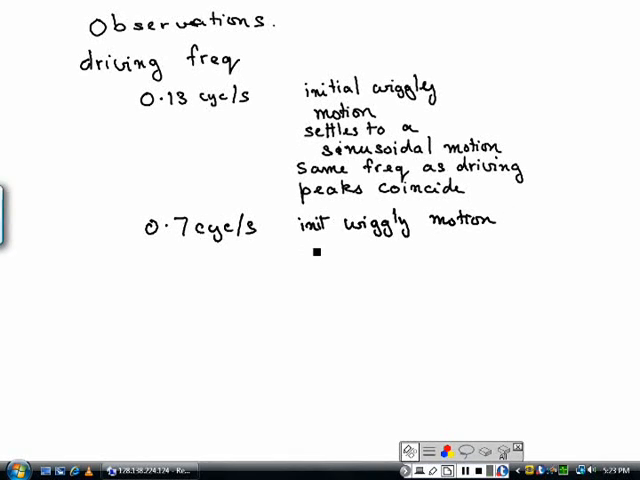
pyautogui.write('settles to')
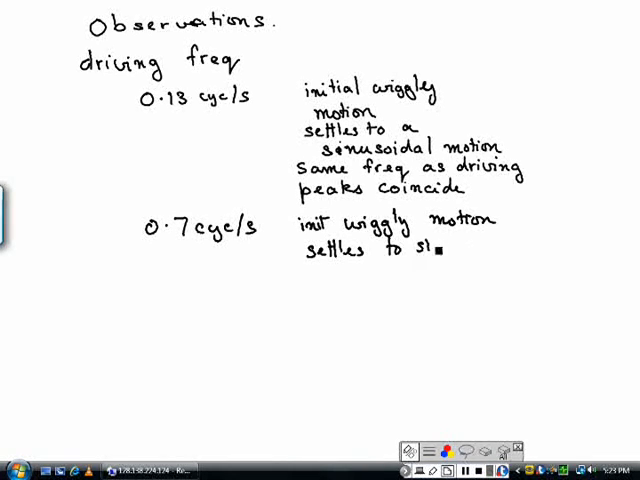
pyautogui.write('sinusoid')
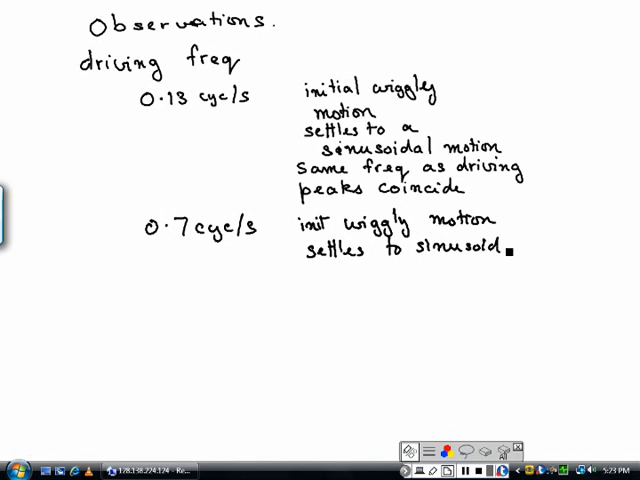
# Step: Add 'freq same as driving freq, disp peak lags force peak'
pyautogui.write('freq same as driving')
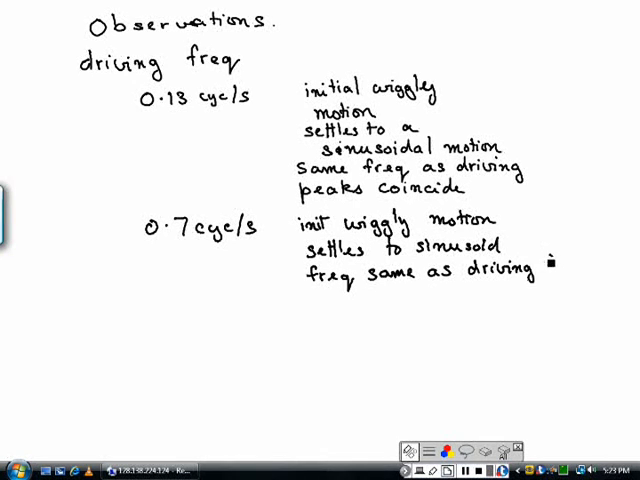
pyautogui.write('freq')
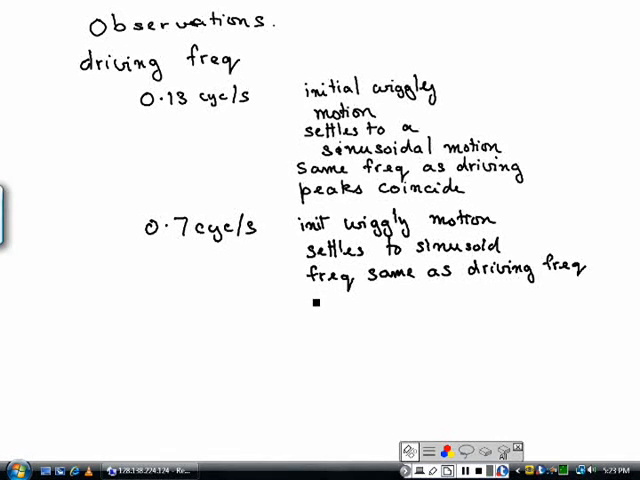
pyautogui.write('disp !')
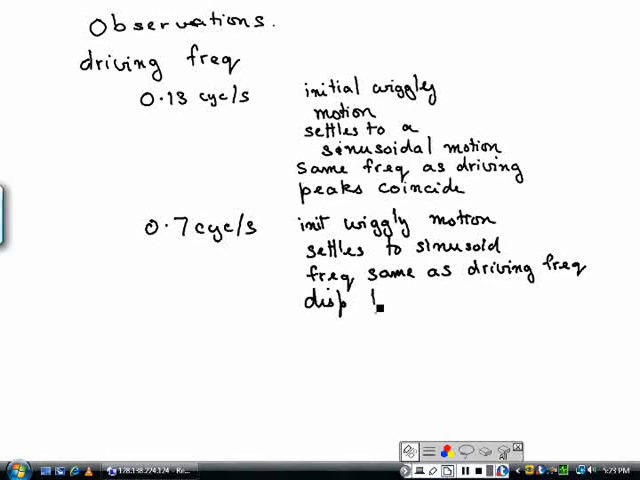
pyautogui.write('peak')
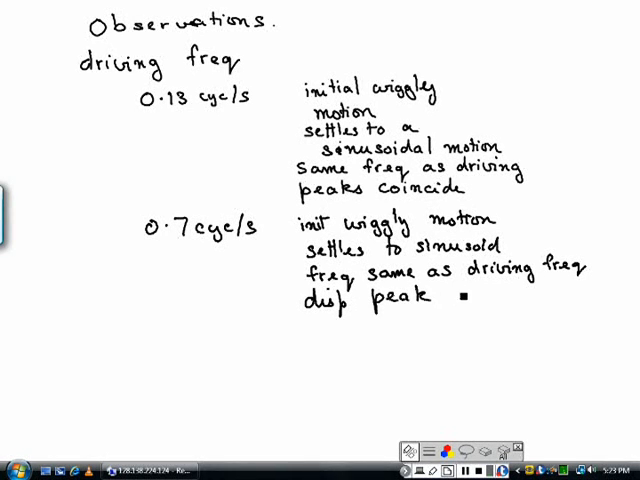
pyautogui.write('lags')
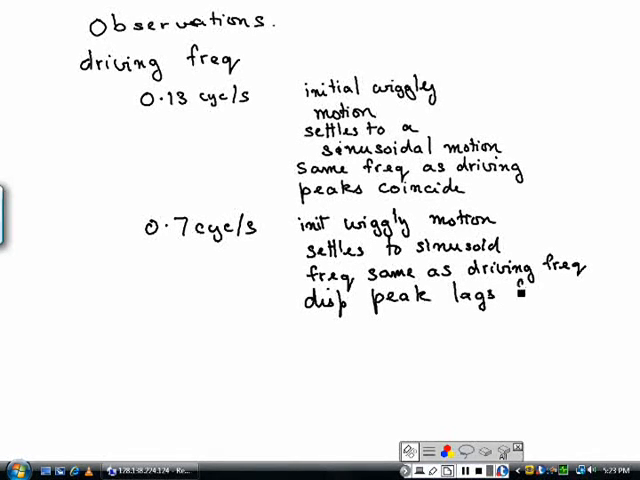
pyautogui.write('force peak')
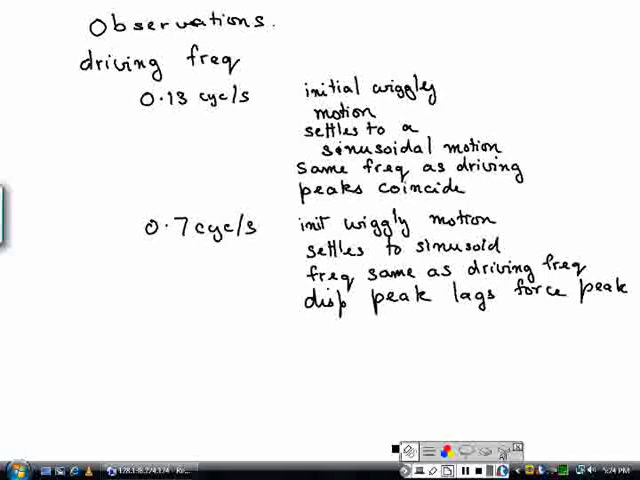
# Step: On a new line, handwrite 'ampl. higher than at 1.3 cycles/s'
pyautogui.click(320, 330)
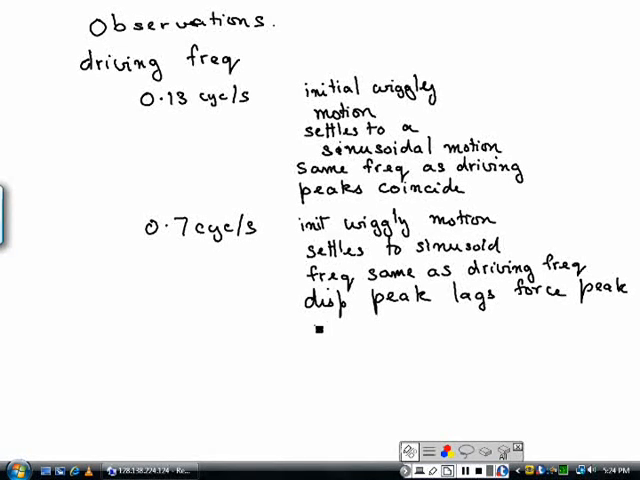
pyautogui.write('ampl.')
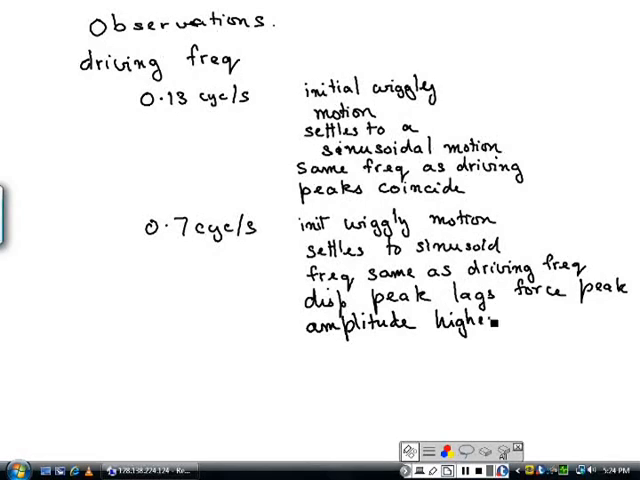
pyautogui.write('than')
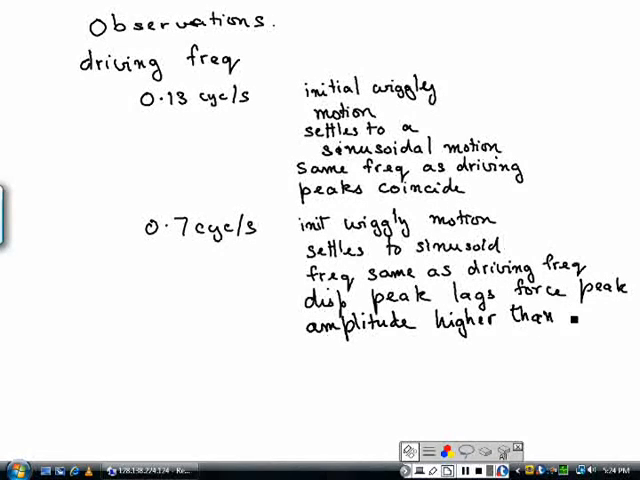
pyautogui.write('at 1.3')
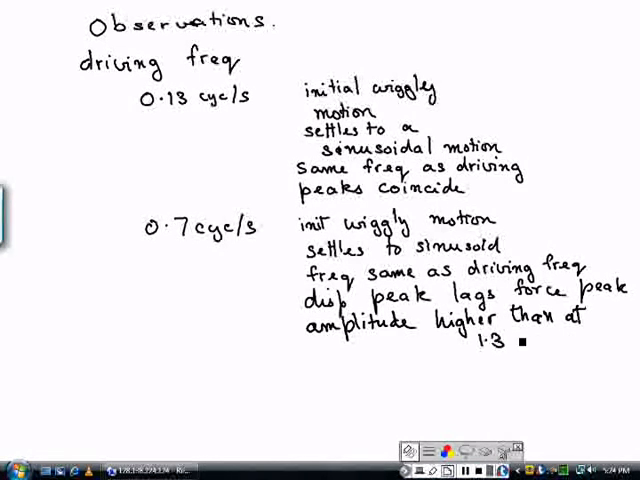
pyautogui.write('cycles/s.')
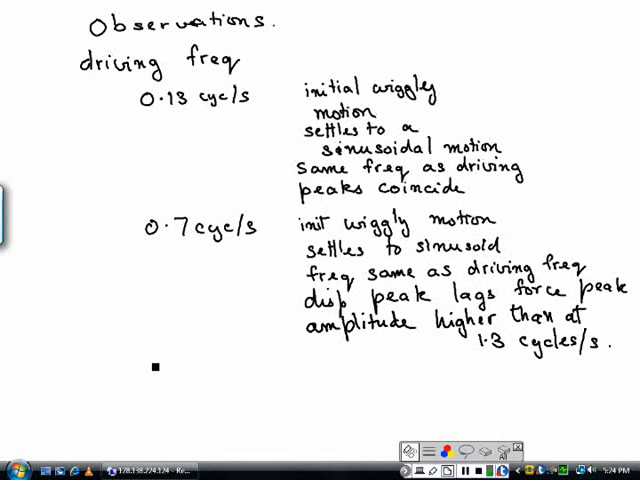
# Step: Handwrite '1 cyc/s' as a new entry and 'ωn = 2π rad' beside the Observations heading
pyautogui.write('1 cyc/s')
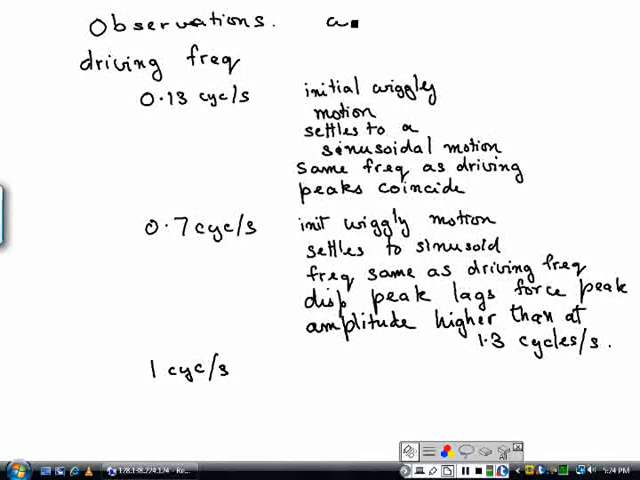
pyautogui.write('ωn = ?')
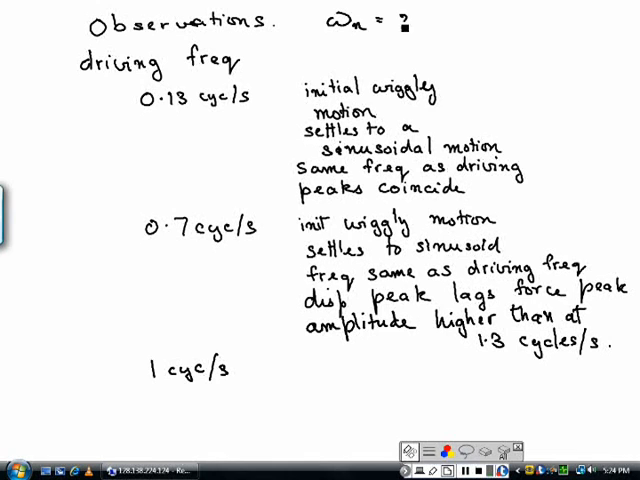
pyautogui.write('2π rad')
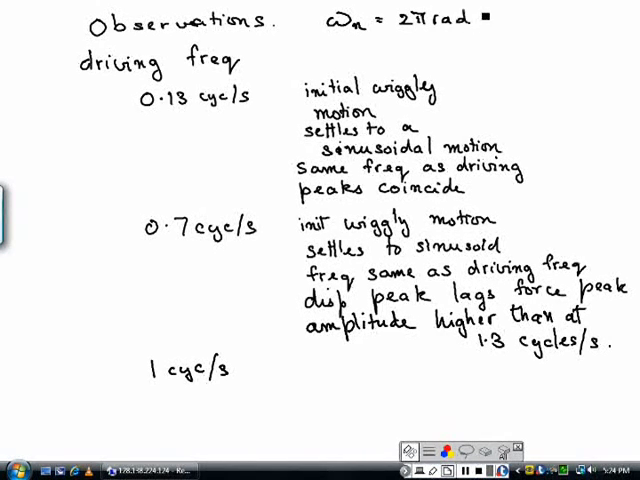